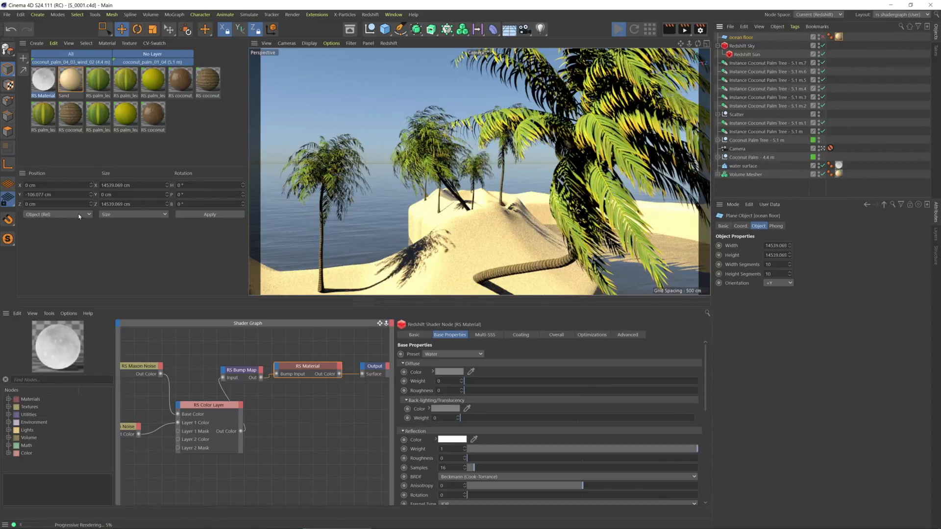
Load the Sand material's noise-driven bump node tree into the Shader Graph.
click(69, 81)
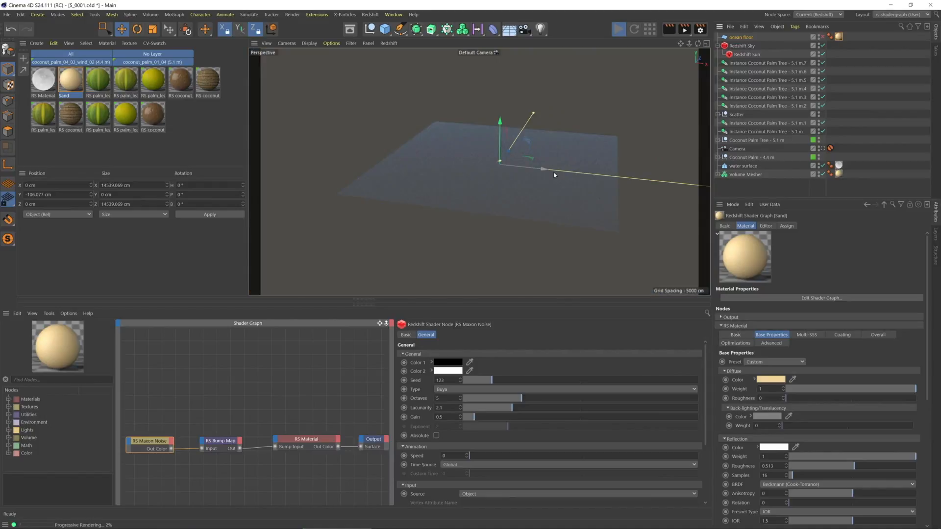
Select the island's Volume Mesher, frame the whole island, and add a new camera.
click(746, 174)
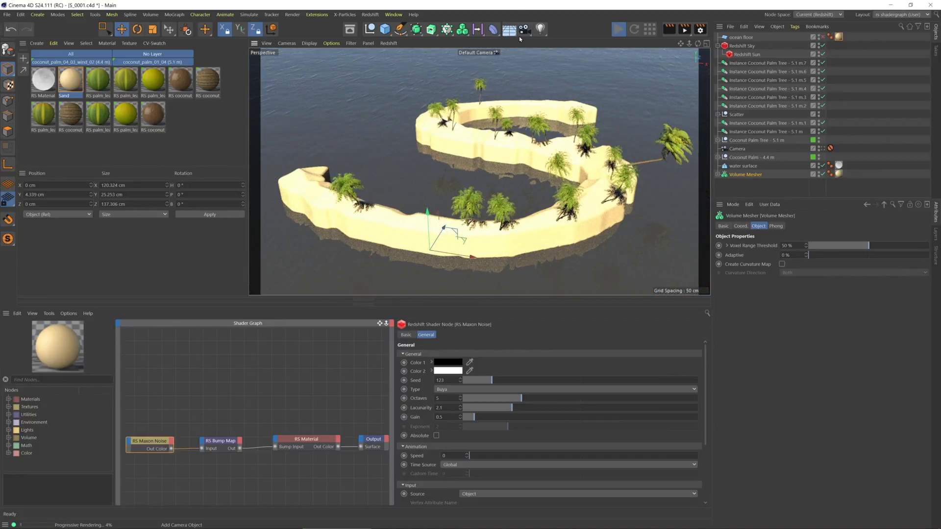
click(737, 148)
text(CU )
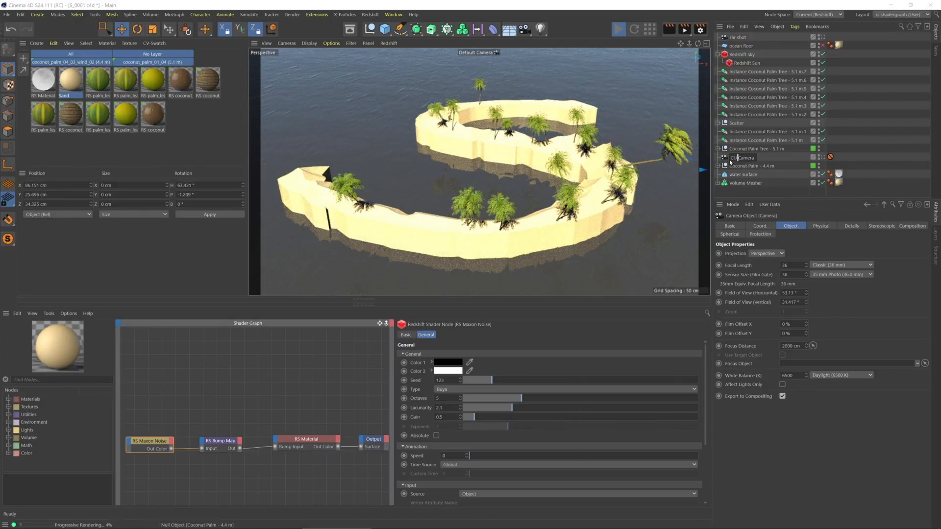
Rename the old camera CU Camera and join it with Far shot in a Camera Morph.
click(742, 157)
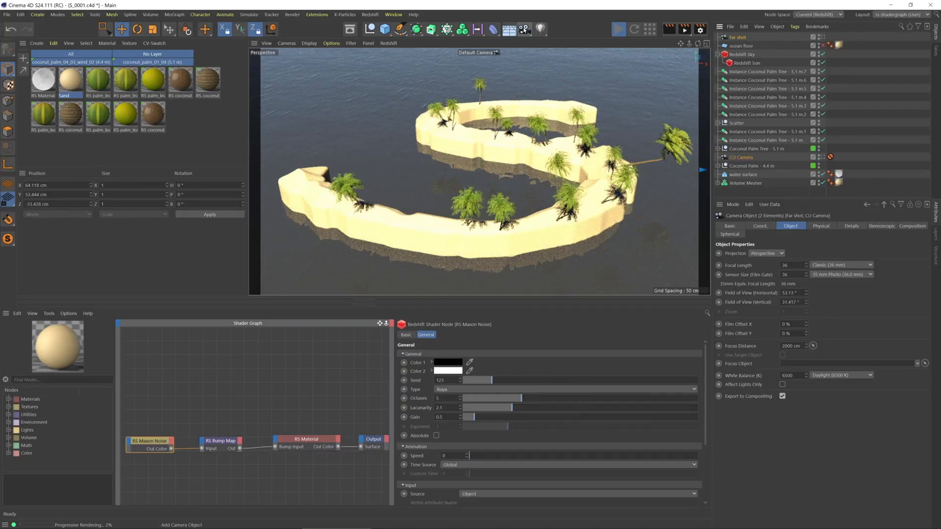
click(523, 28)
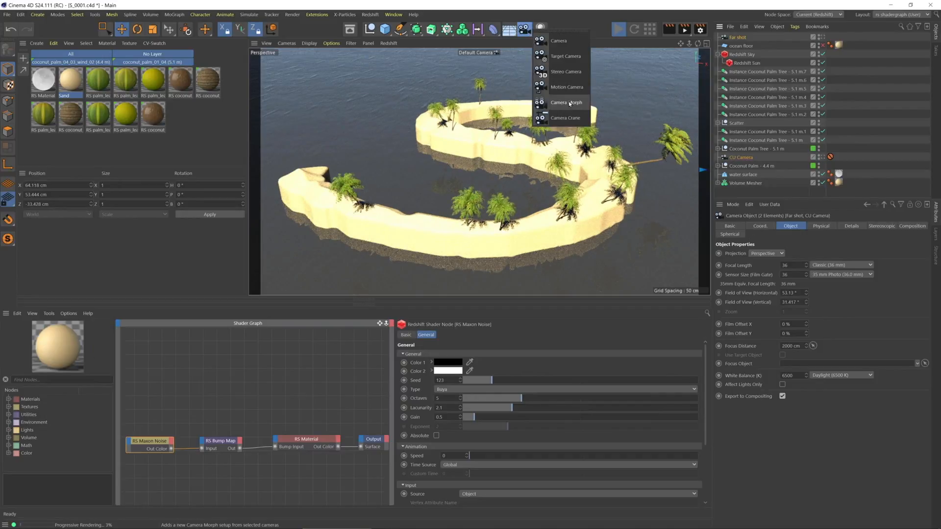
click(565, 101)
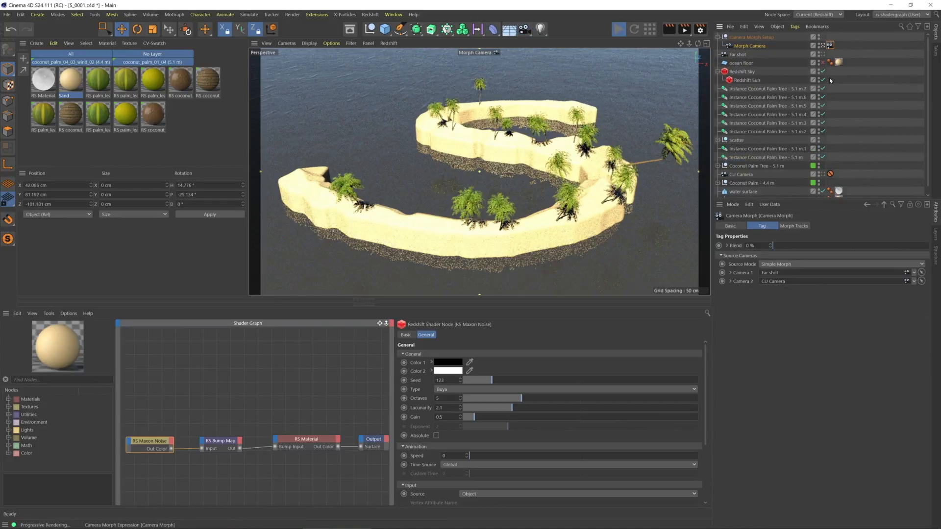
Slide the Camera Morph blend toward 100% and settle it back near 32%.
drag(774, 245, 797, 245)
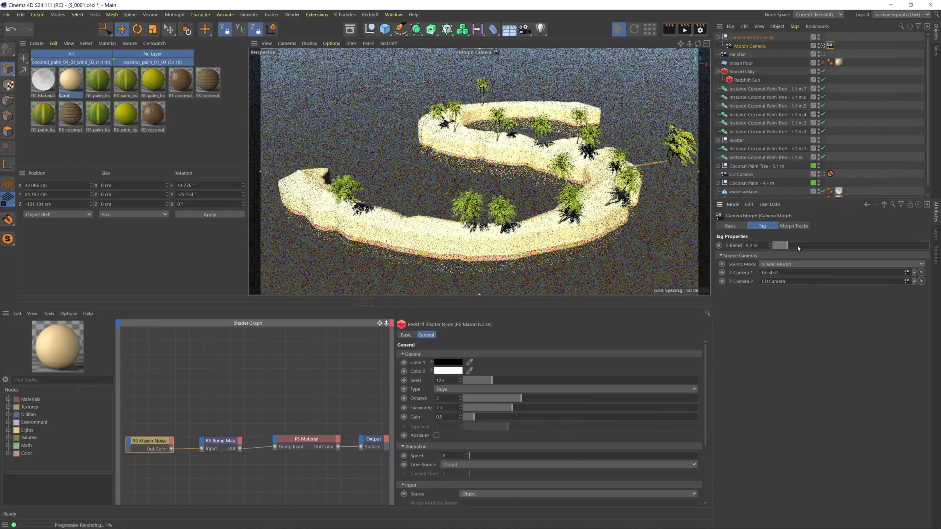
drag(780, 245, 888, 245)
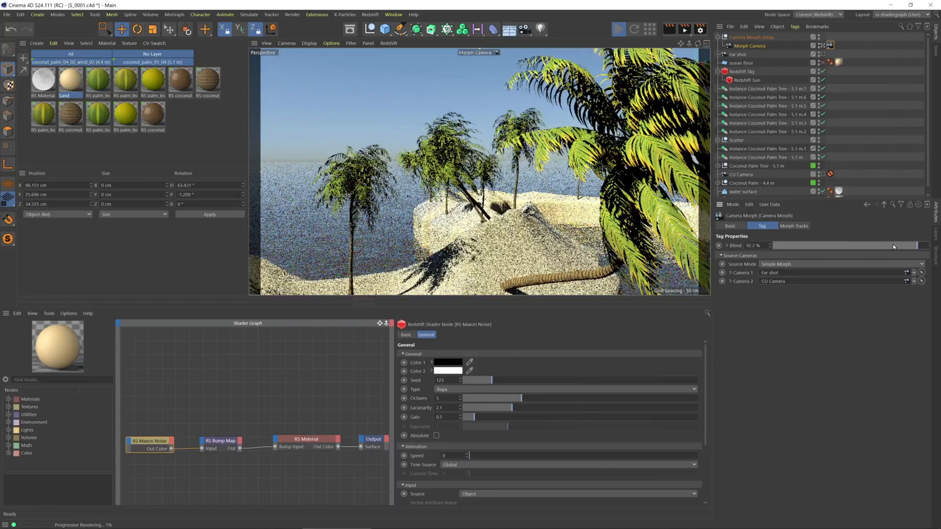
drag(905, 245, 797, 245)
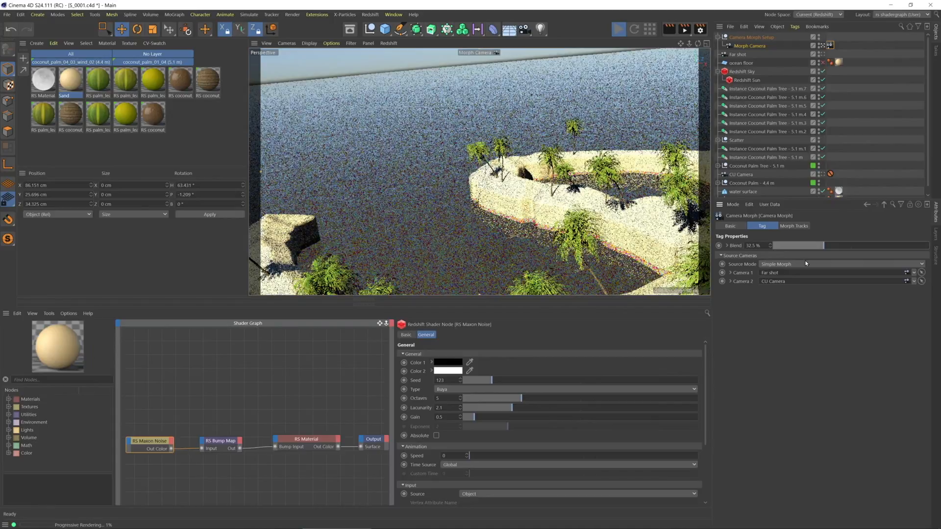